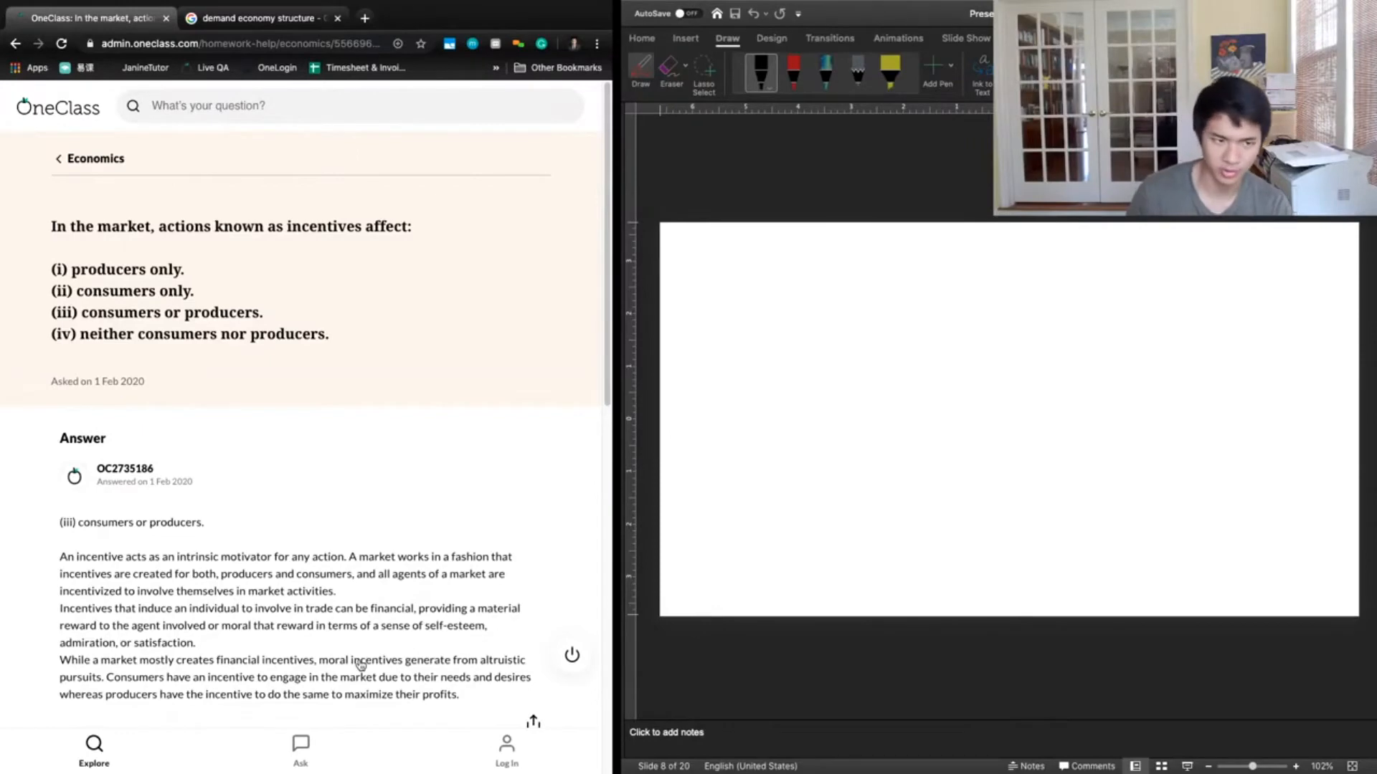
# - Scroll down past the incentives answer to the Verify solution comment box
pyautogui.scroll(-3)
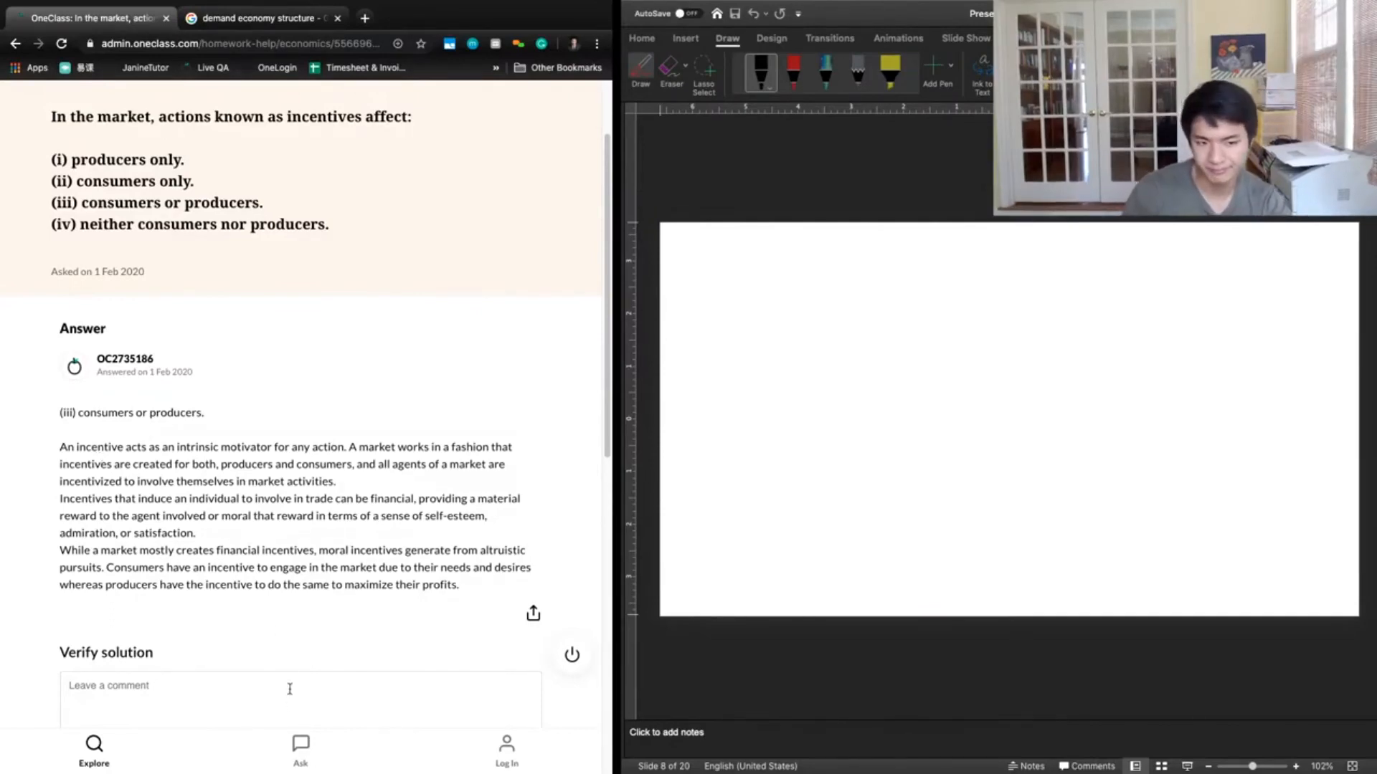
# - Comment 'Good answer!' on the incentives answer and mark it 'Solution is correct'
pyautogui.click(290, 697)
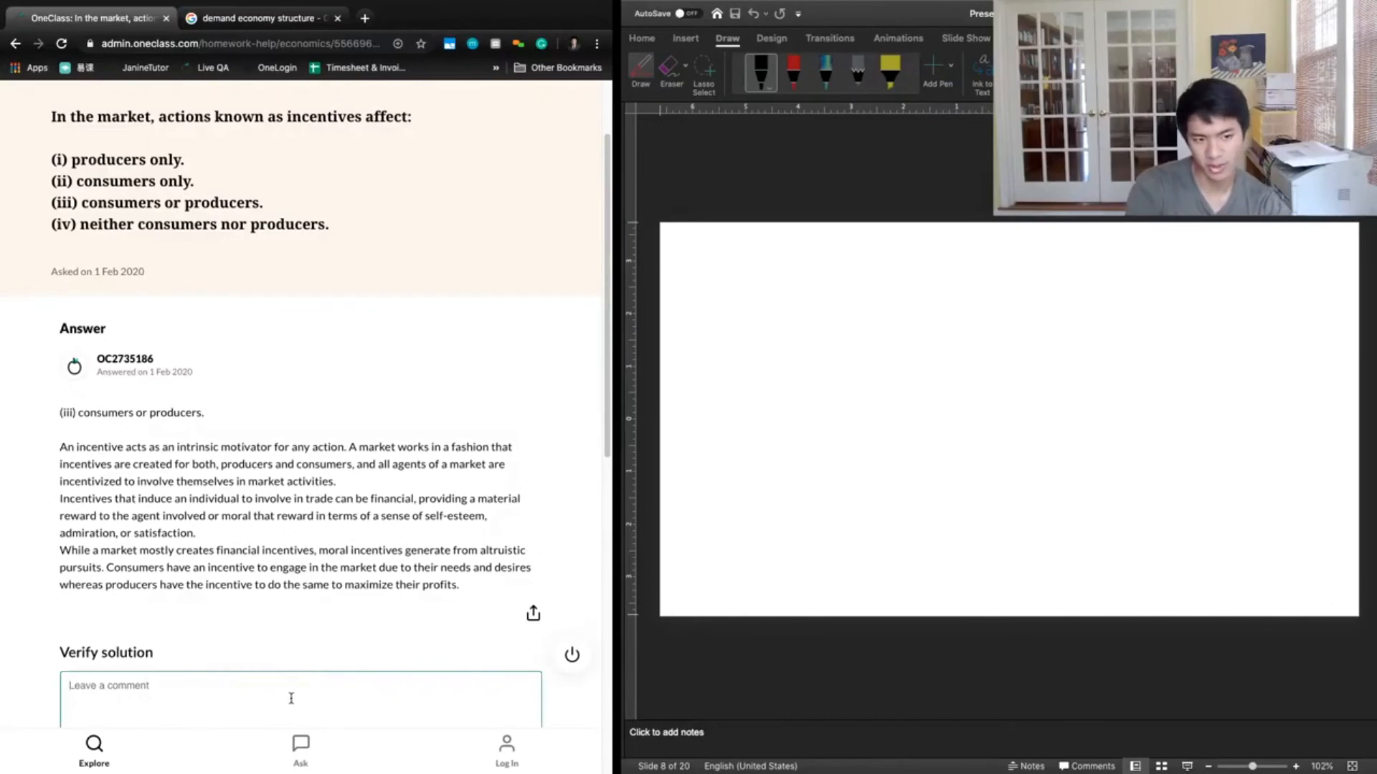
pyautogui.write('Good answer!')
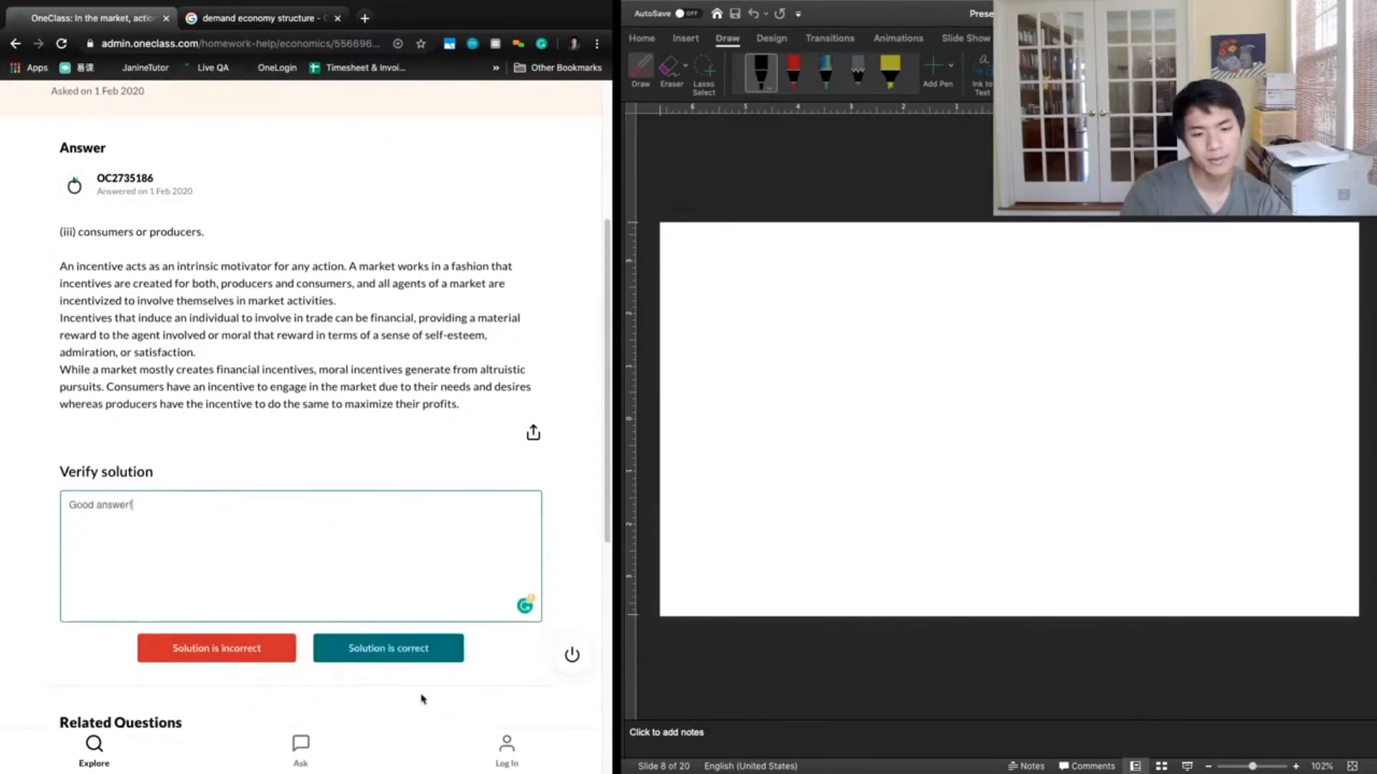
pyautogui.click(387, 648)
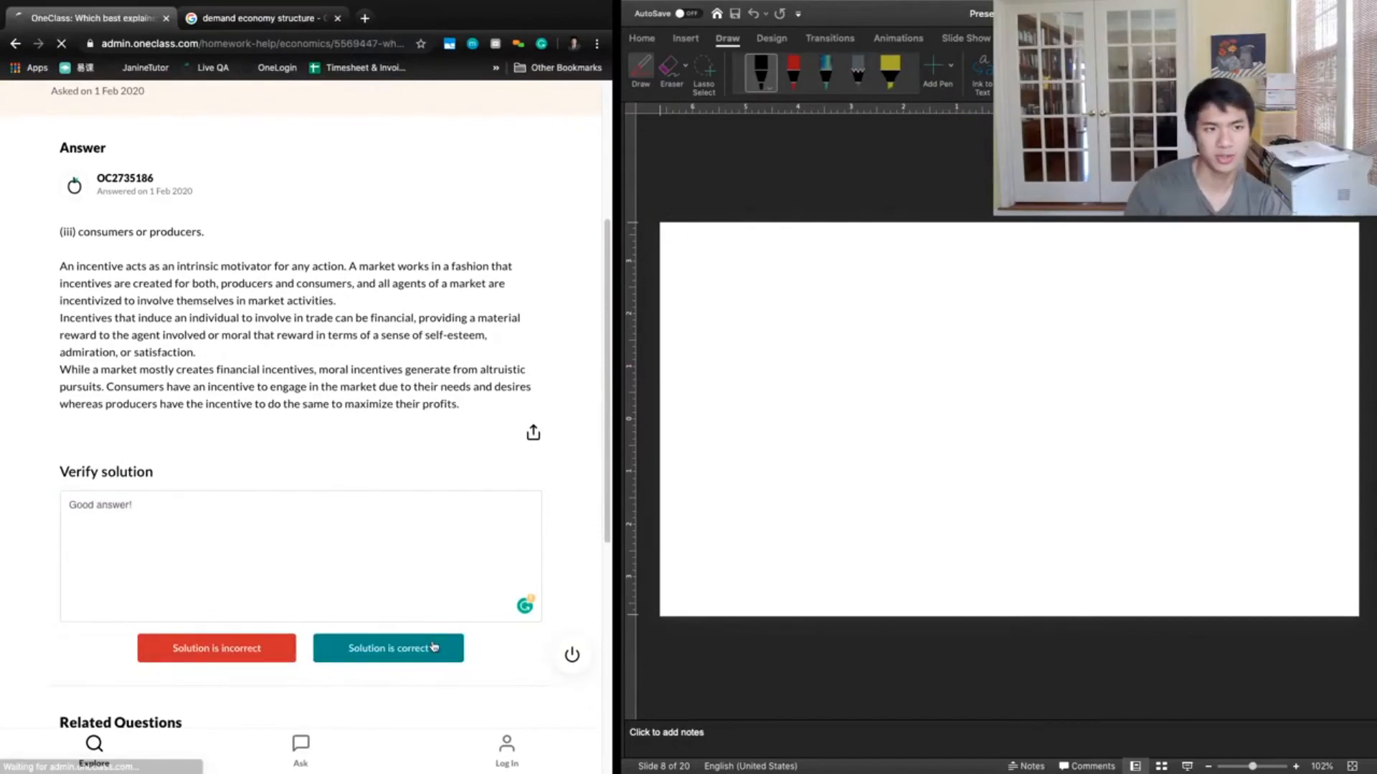